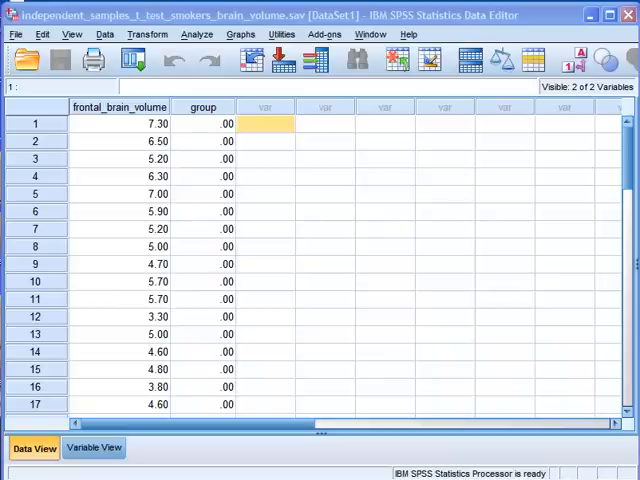
mouse_move(380, 260)
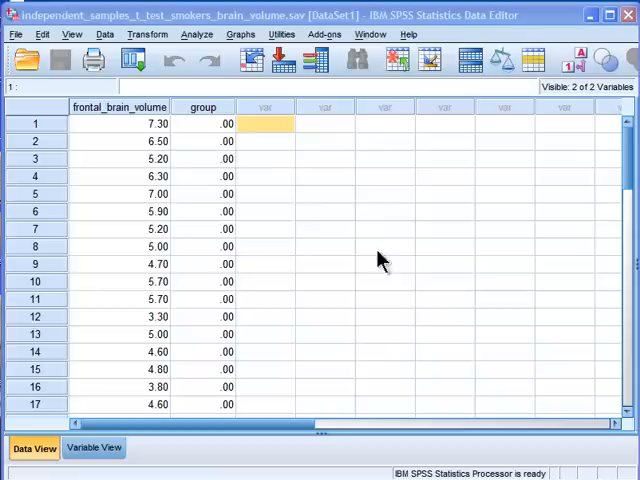
mouse_move(255, 155)
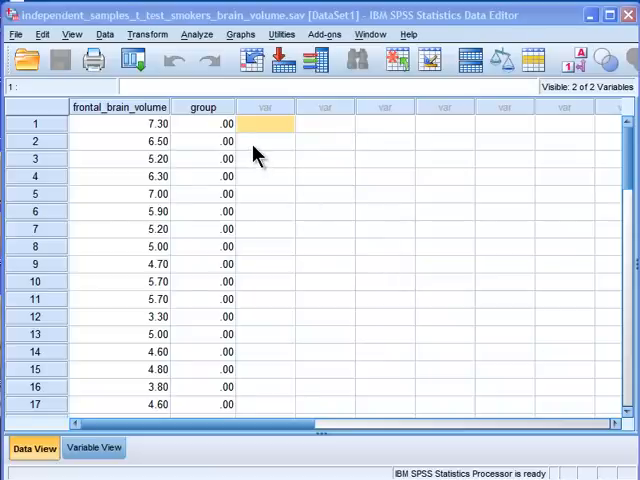
Browse the group codes and brain volumes, then confirm labels 0 = non-smokers, 1 = smokers
click(204, 141)
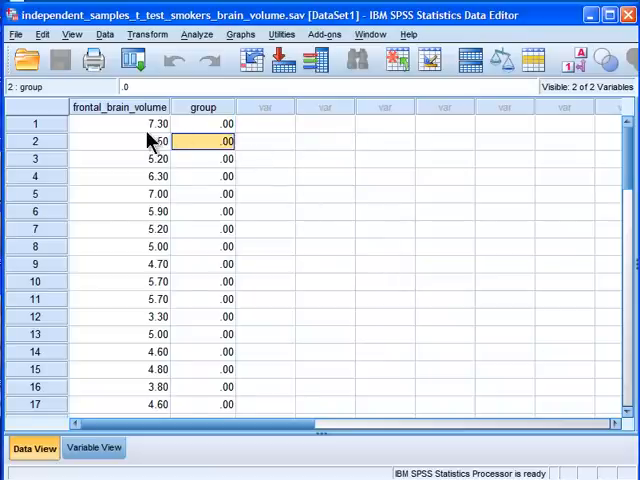
click(120, 123)
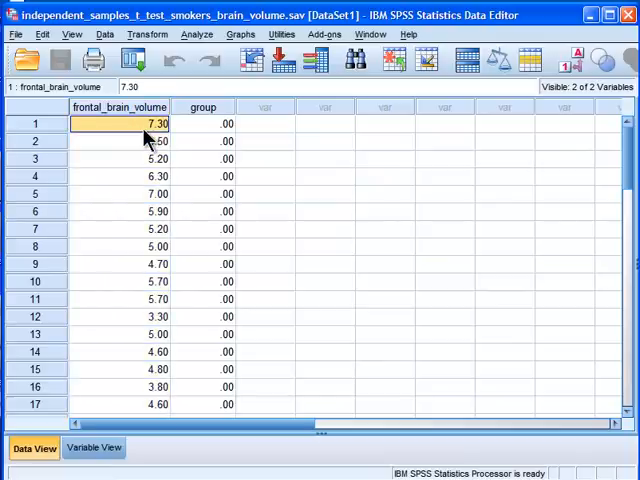
mouse_move(195, 145)
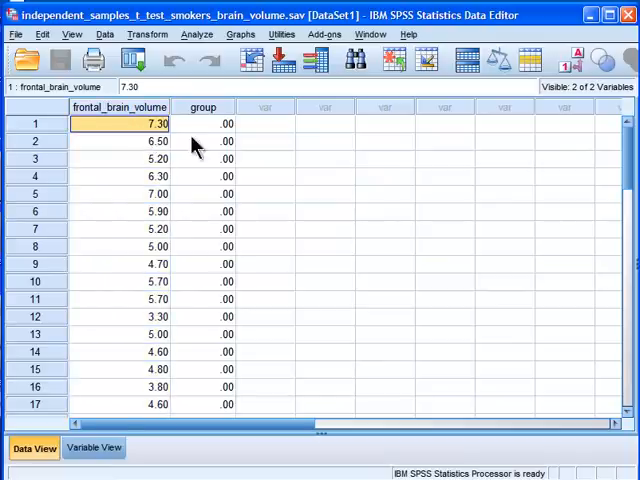
scroll(down, 3)
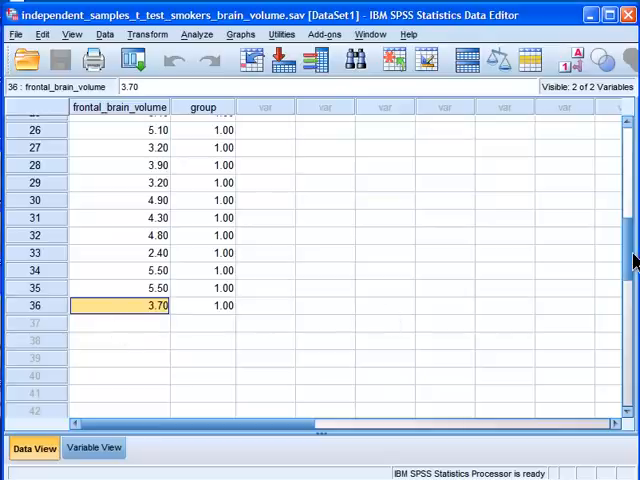
scroll(up, 3)
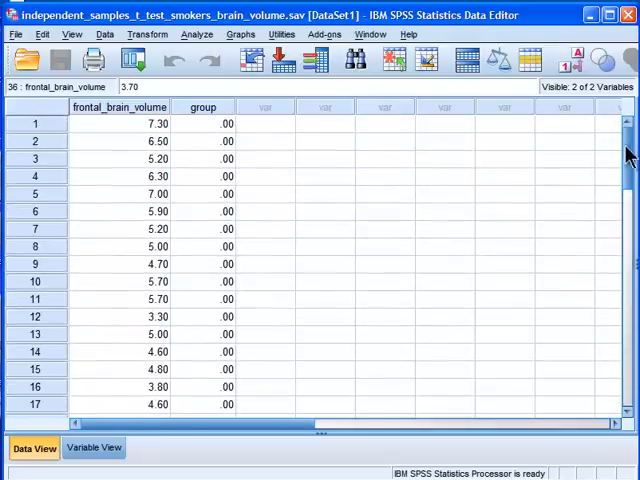
click(201, 107)
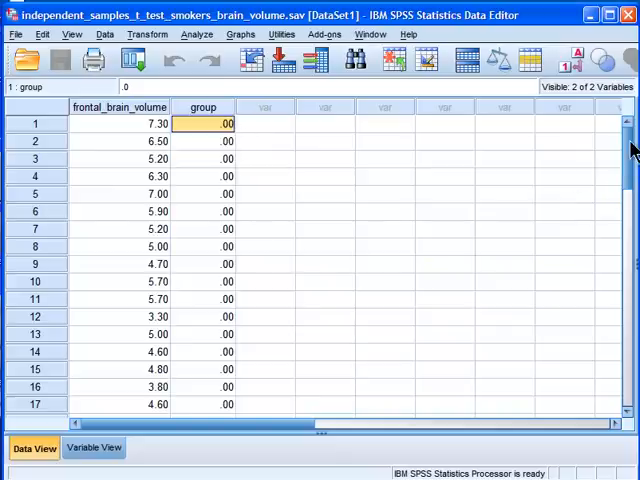
scroll(down, 3)
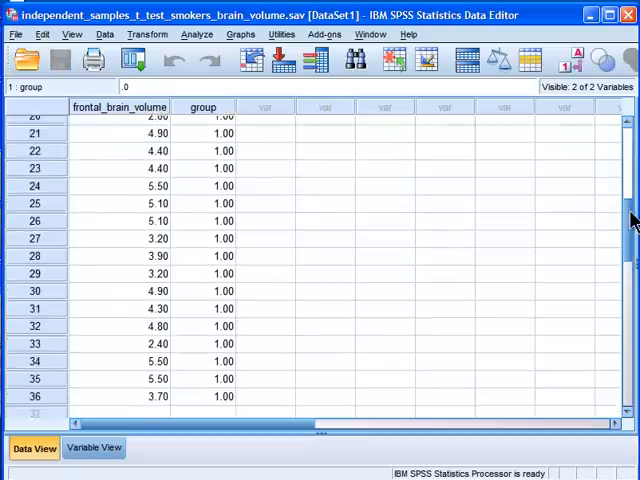
scroll(up, 3)
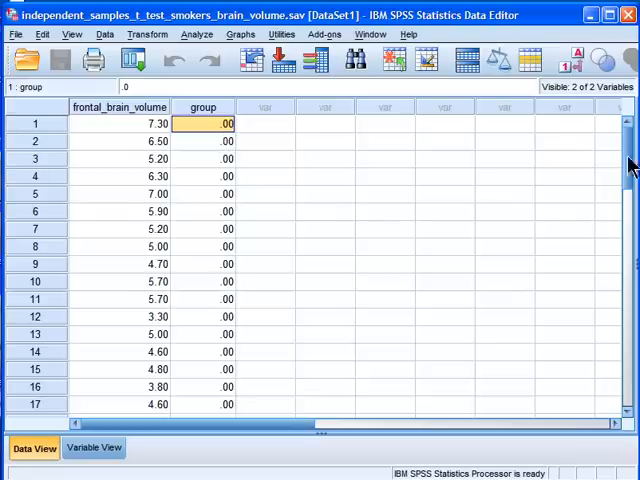
scroll(down, 3)
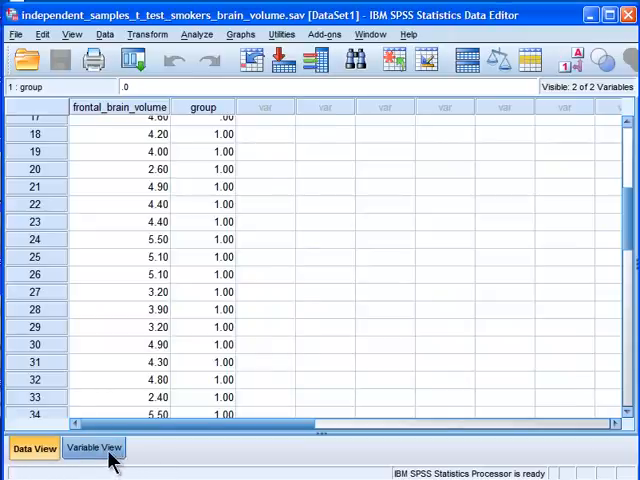
click(94, 447)
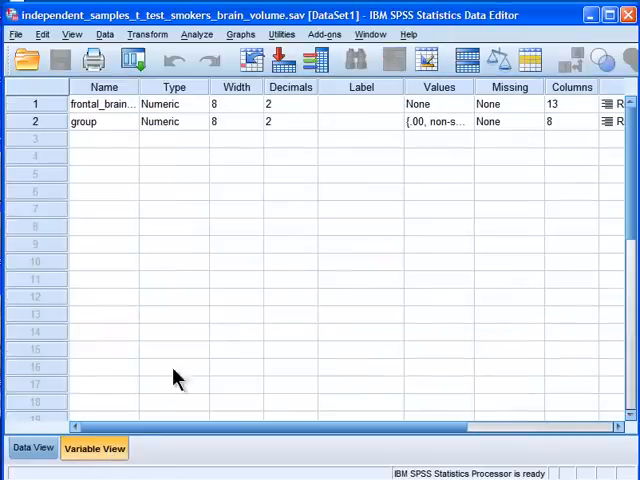
mouse_move(470, 130)
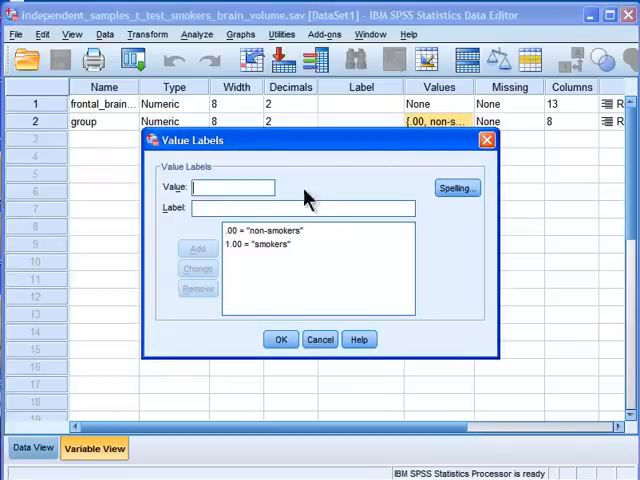
mouse_move(245, 252)
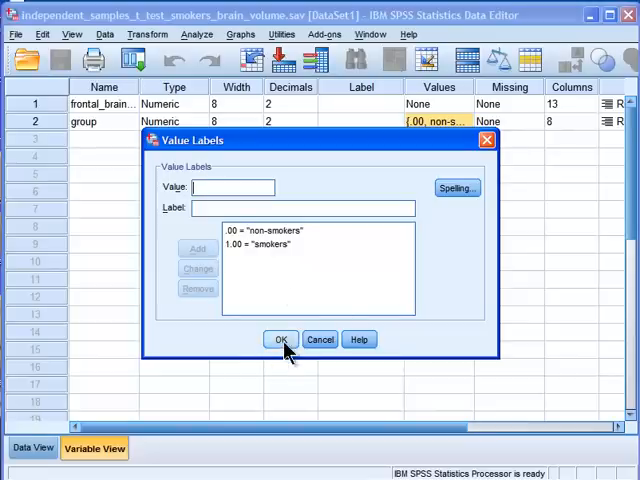
click(280, 339)
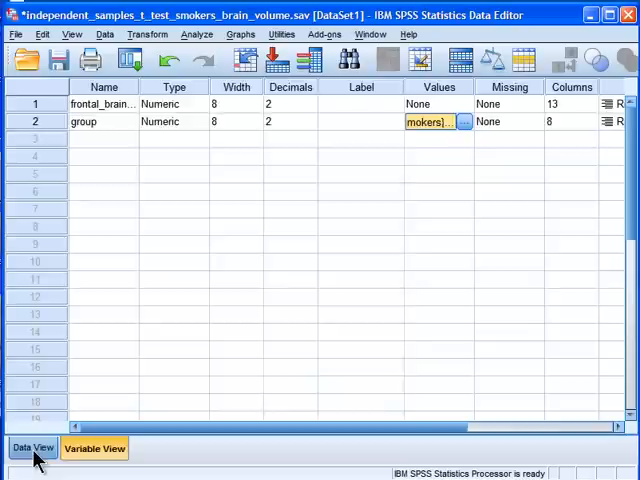
Go back to Data View at the top and select the frontal_brain_volume column
click(33, 447)
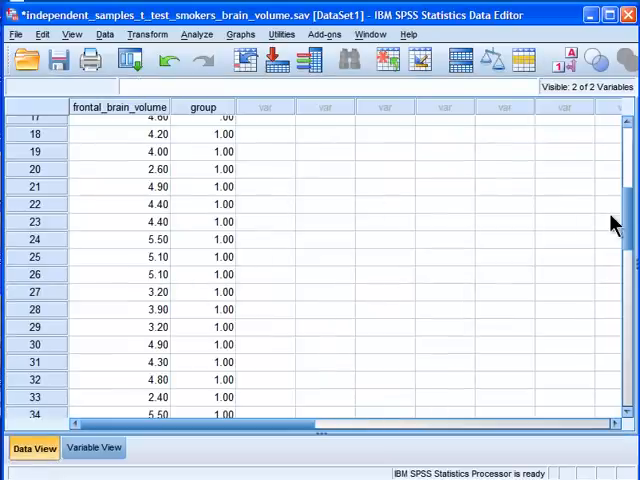
scroll(up, 3)
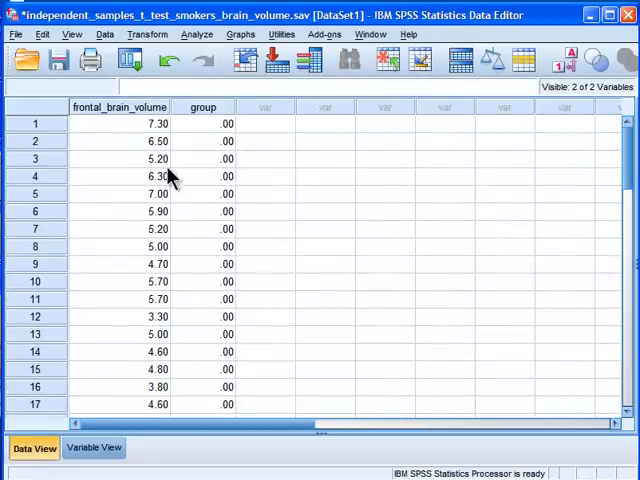
mouse_move(132, 117)
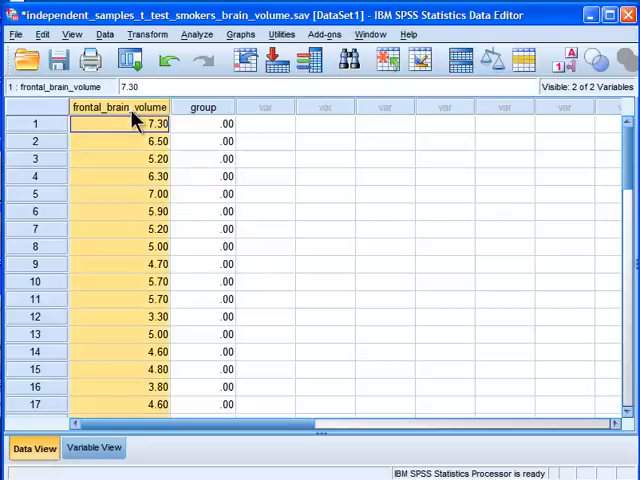
click(203, 123)
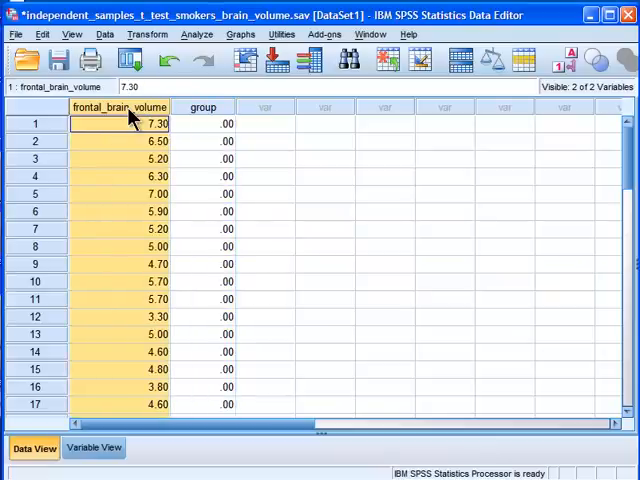
click(202, 123)
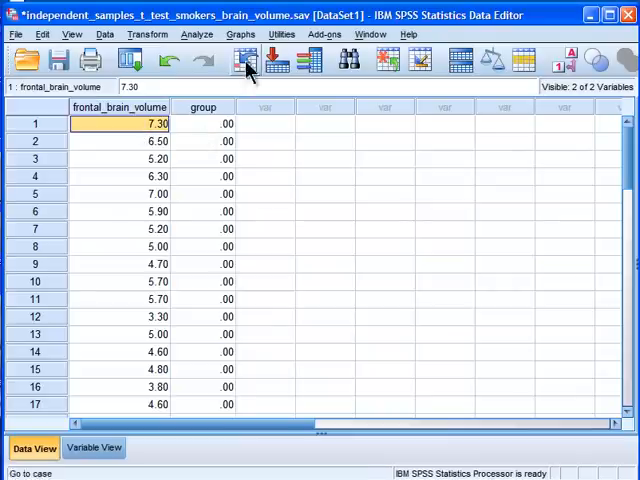
Start an Independent-Samples T Test testing frontal_brain_volume, grouped by group
click(197, 33)
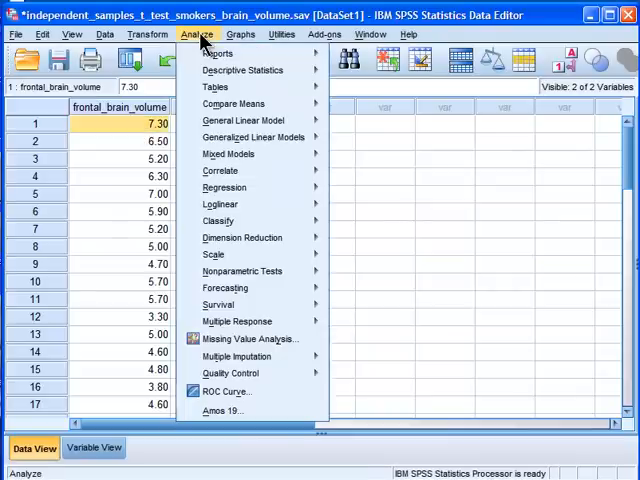
mouse_move(228, 153)
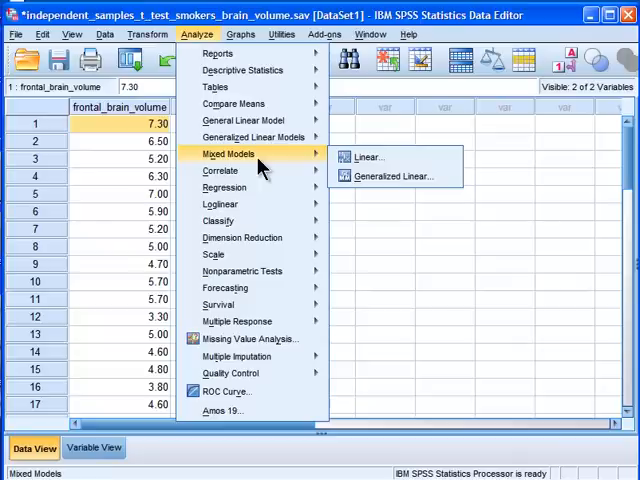
mouse_move(233, 103)
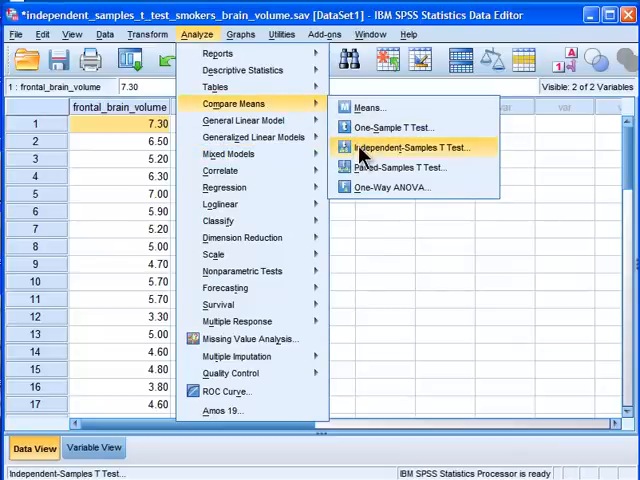
click(408, 147)
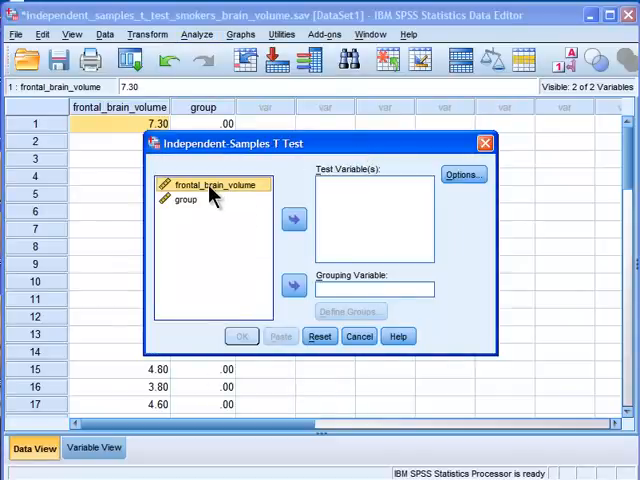
mouse_move(280, 218)
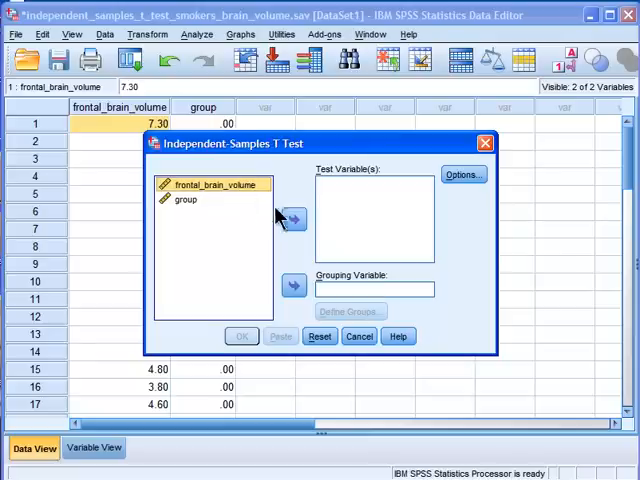
click(293, 218)
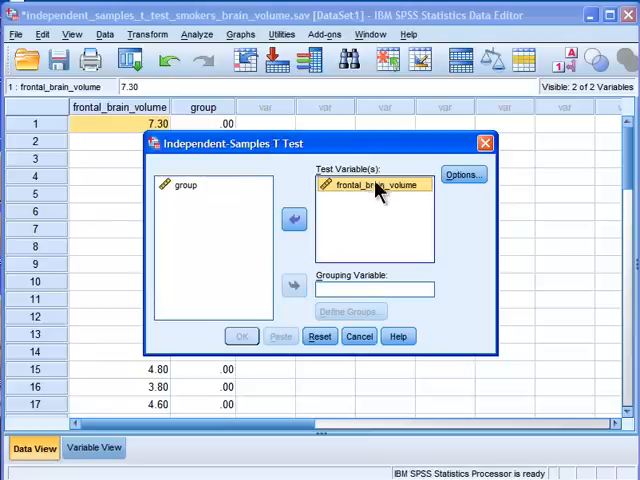
click(186, 184)
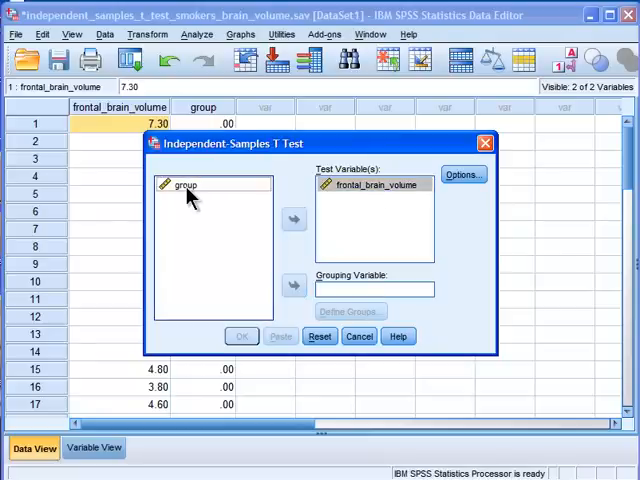
click(186, 184)
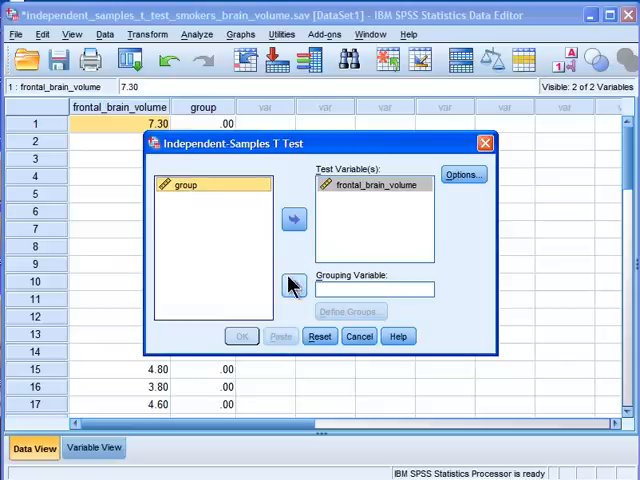
click(293, 285)
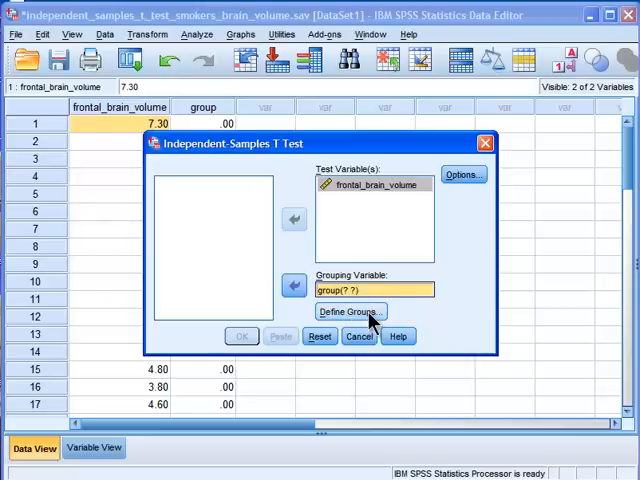
Define Group 1 as code 0 and Group 2 as code 1, then run the t test
click(349, 311)
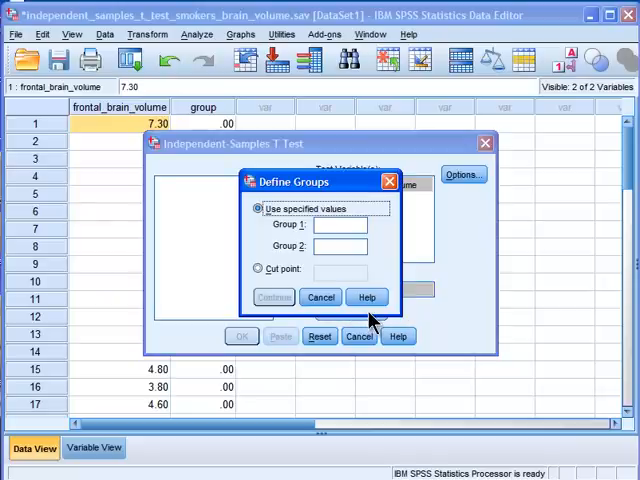
click(338, 224)
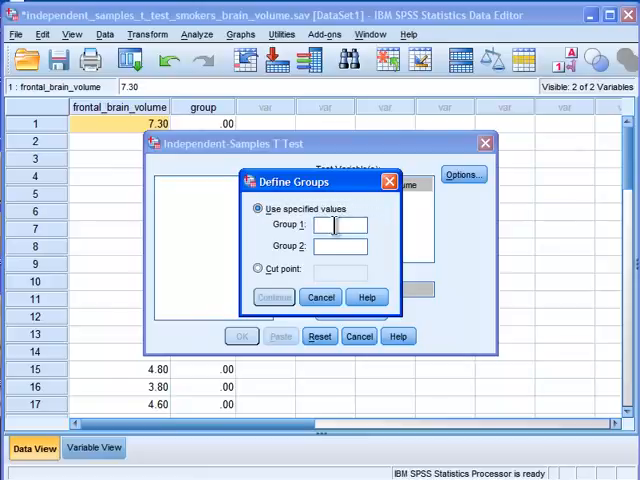
text(0)
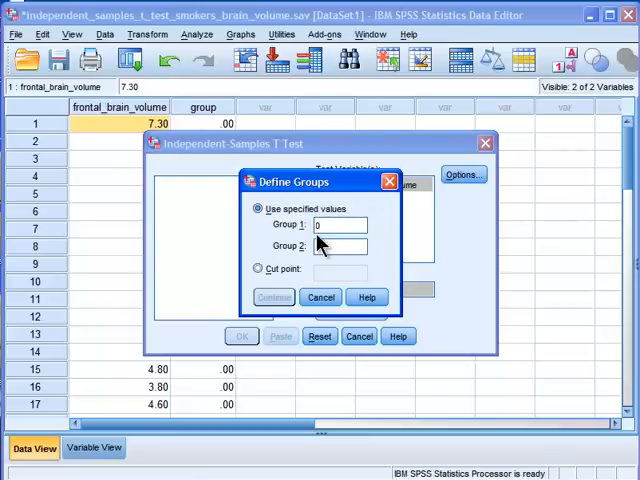
click(340, 246)
text(1)
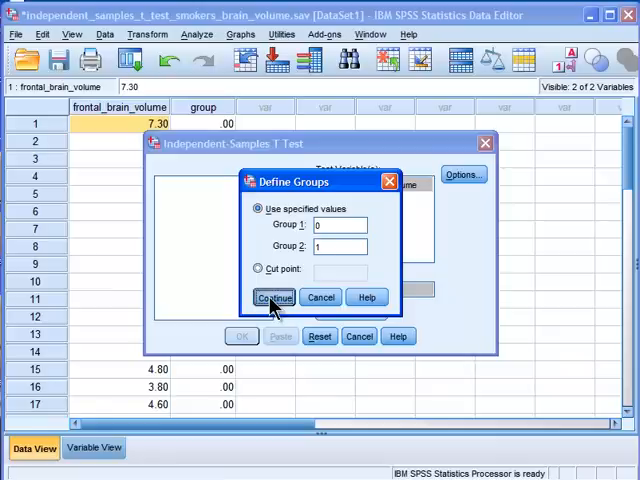
click(273, 297)
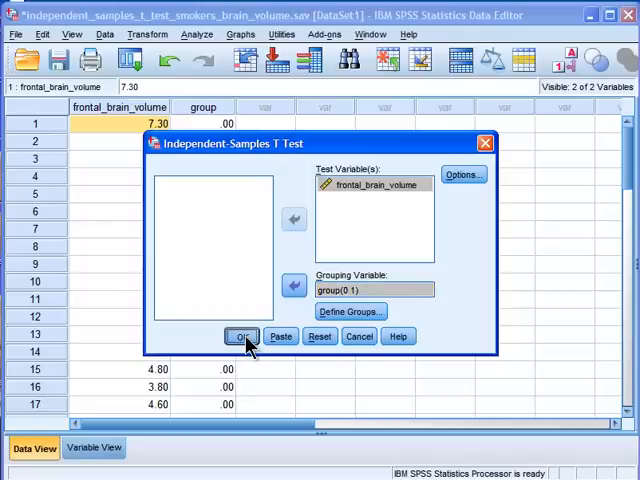
click(242, 336)
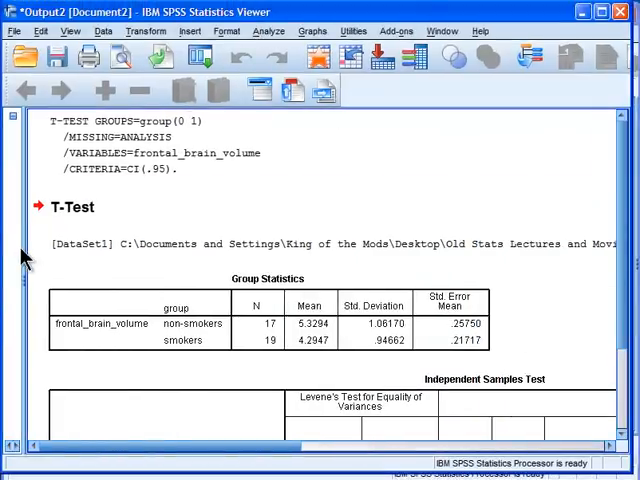
mouse_move(318, 238)
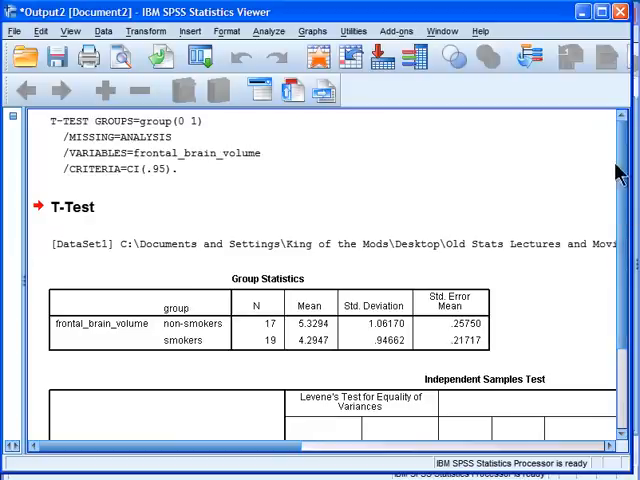
mouse_move(535, 293)
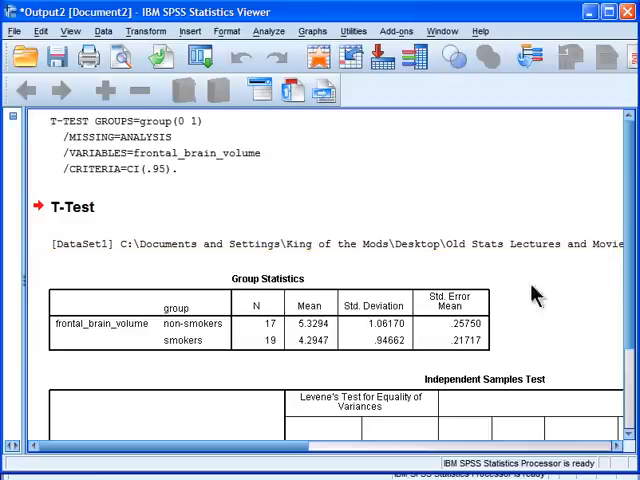
click(265, 315)
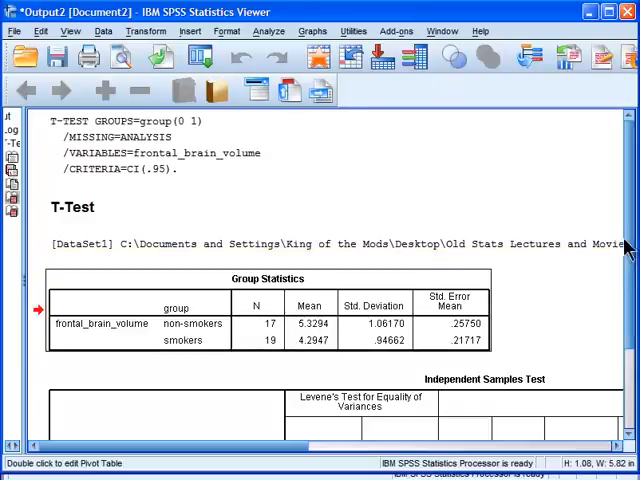
scroll(down, 3)
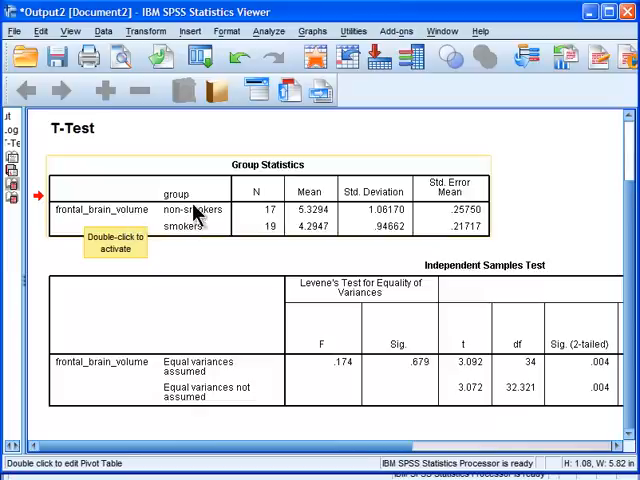
mouse_move(200, 237)
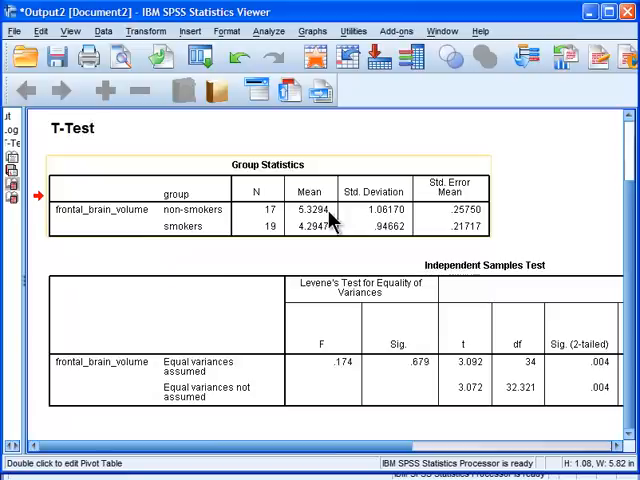
mouse_move(335, 218)
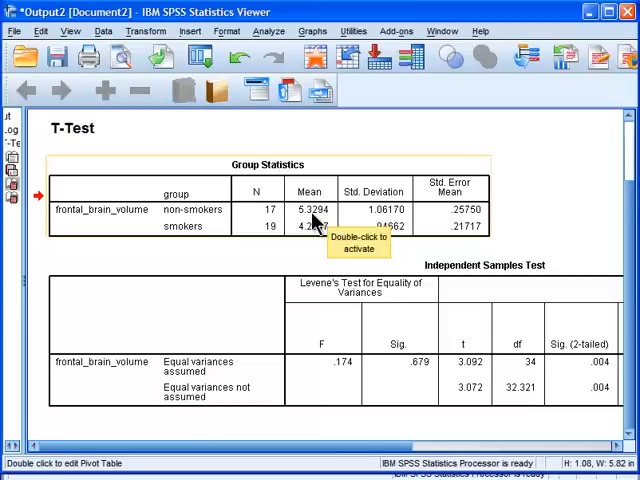
mouse_move(318, 240)
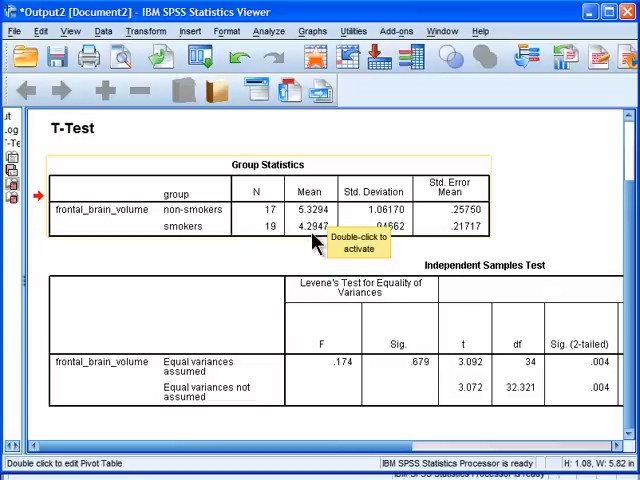
mouse_move(535, 230)
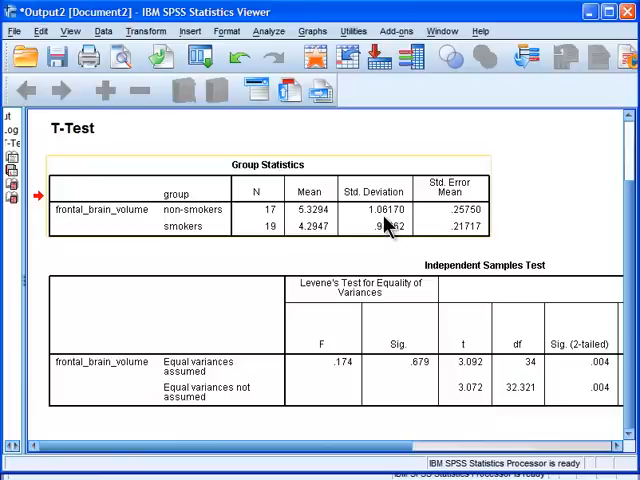
mouse_move(385, 242)
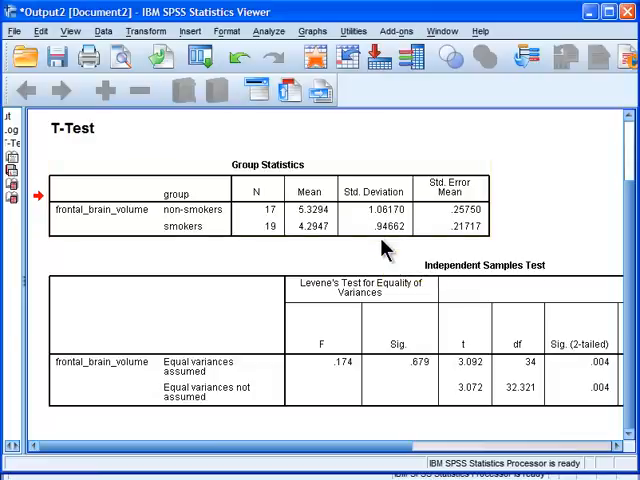
mouse_move(345, 258)
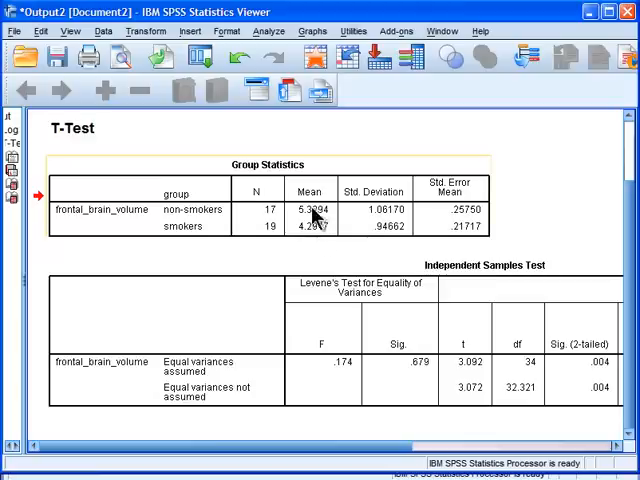
mouse_move(316, 245)
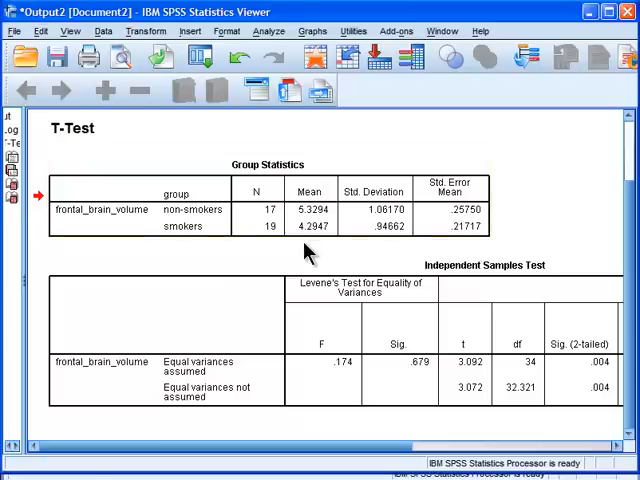
mouse_move(305, 244)
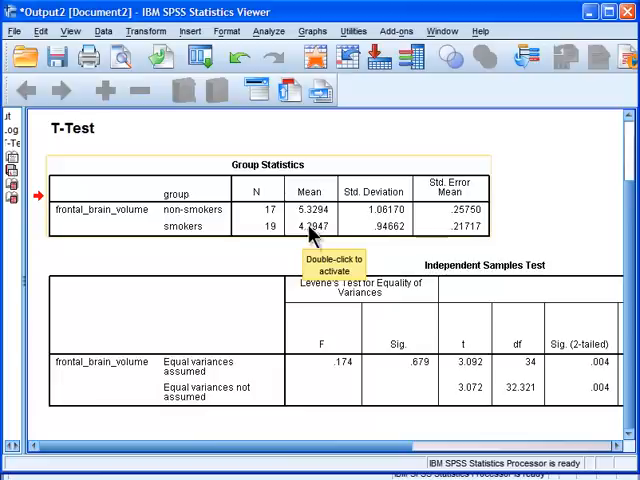
mouse_move(398, 232)
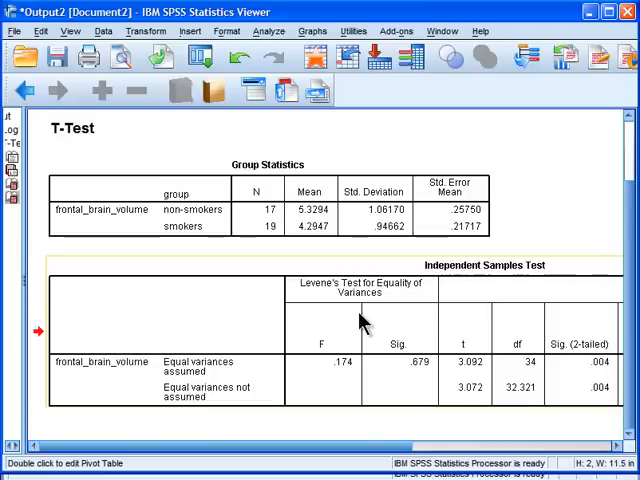
mouse_move(345, 325)
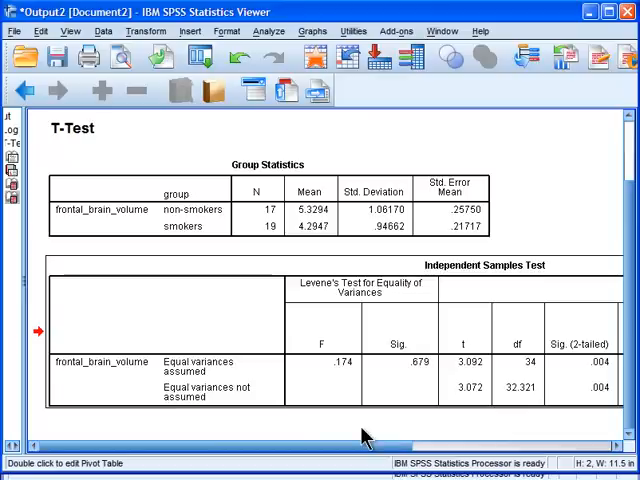
mouse_move(335, 255)
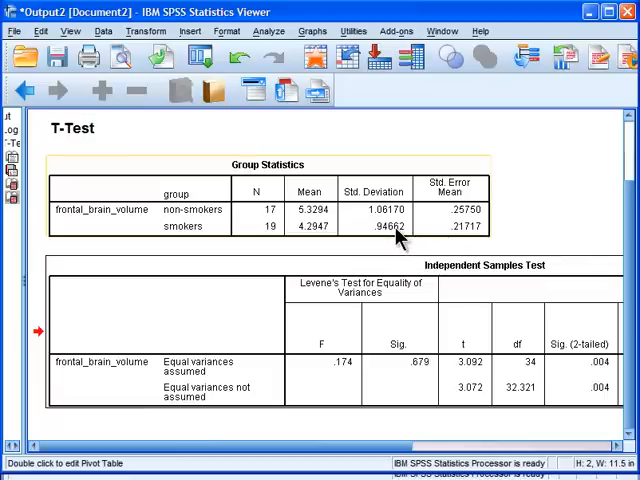
mouse_move(400, 235)
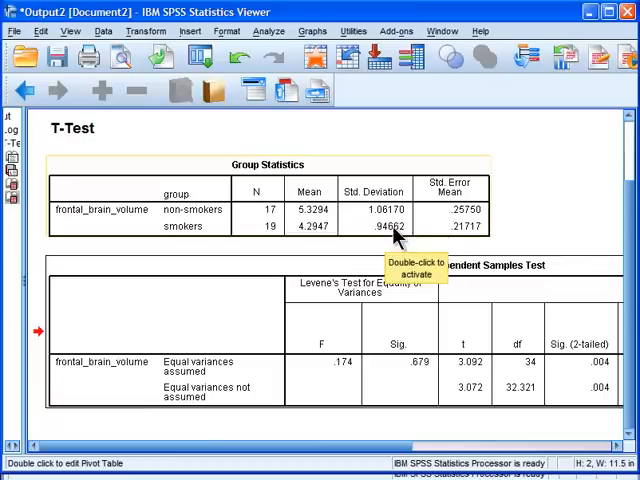
mouse_move(400, 215)
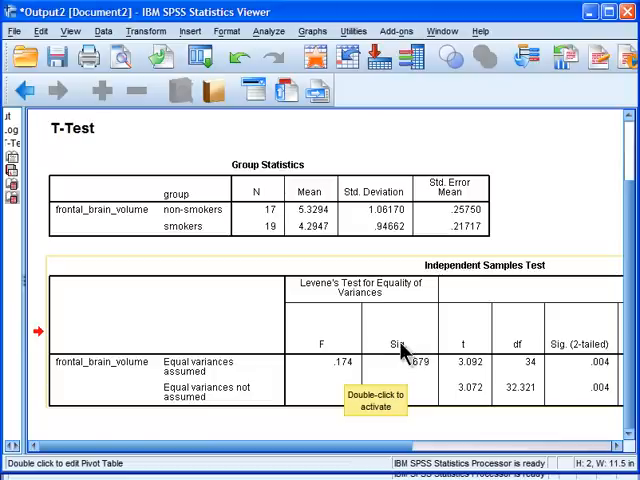
mouse_move(423, 375)
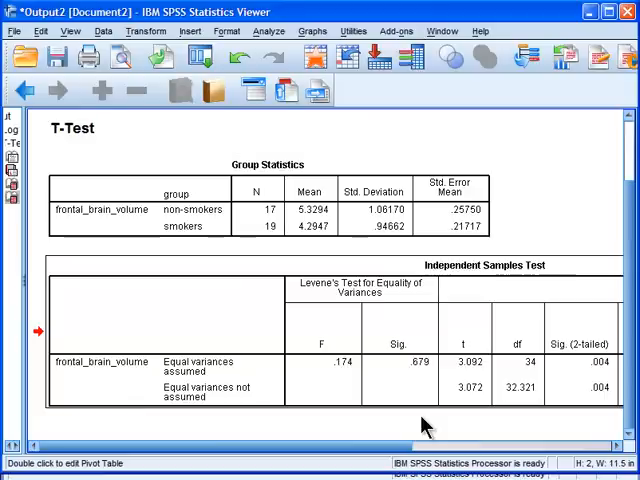
mouse_move(497, 405)
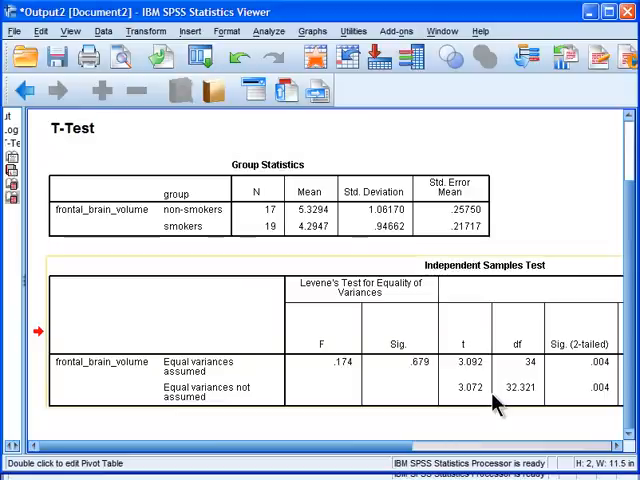
mouse_move(595, 390)
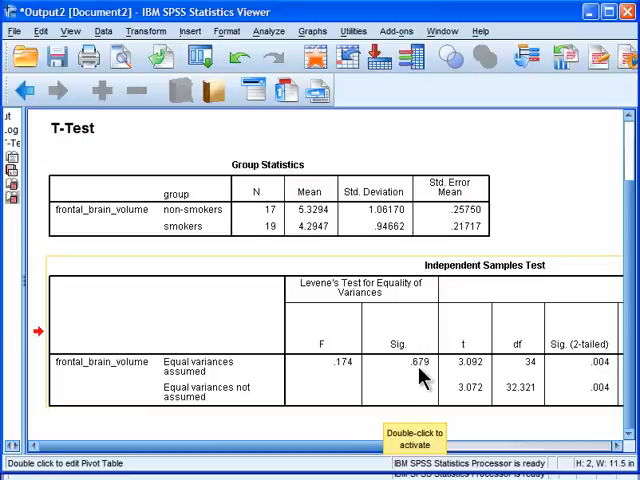
mouse_move(325, 360)
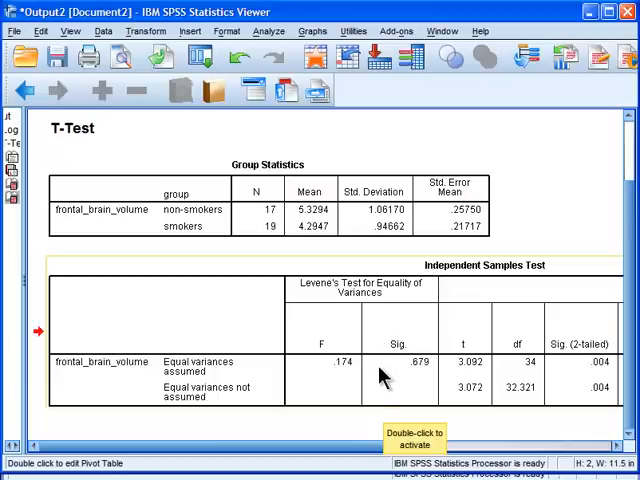
mouse_move(458, 382)
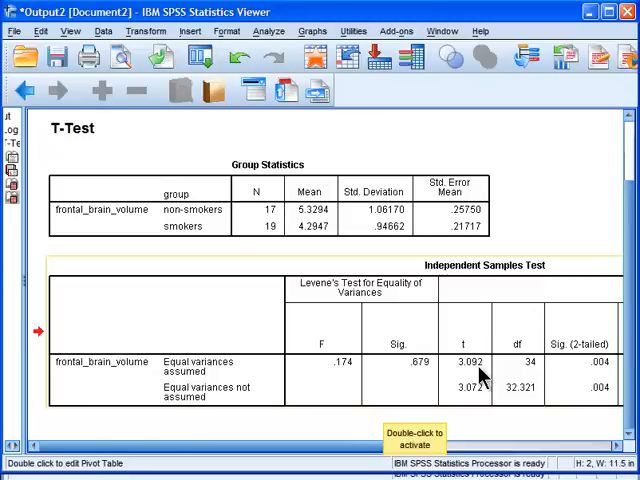
mouse_move(570, 378)
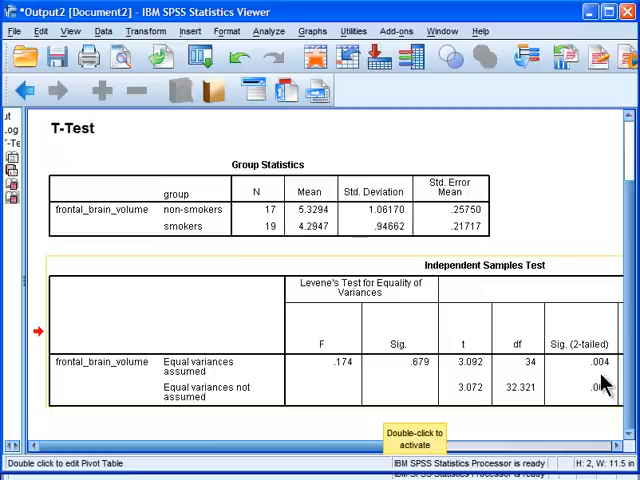
mouse_move(607, 388)
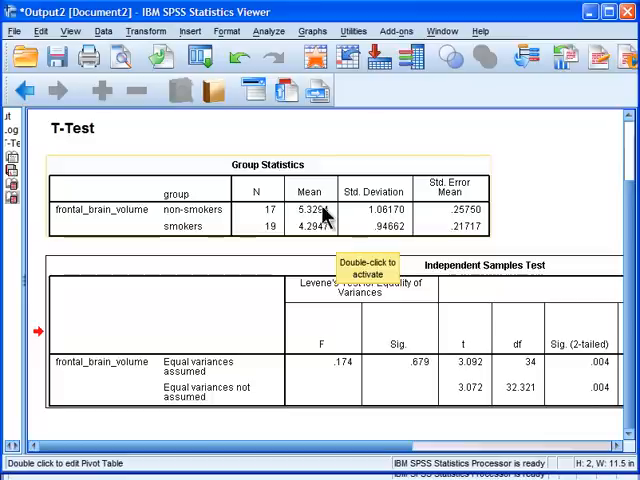
mouse_move(590, 375)
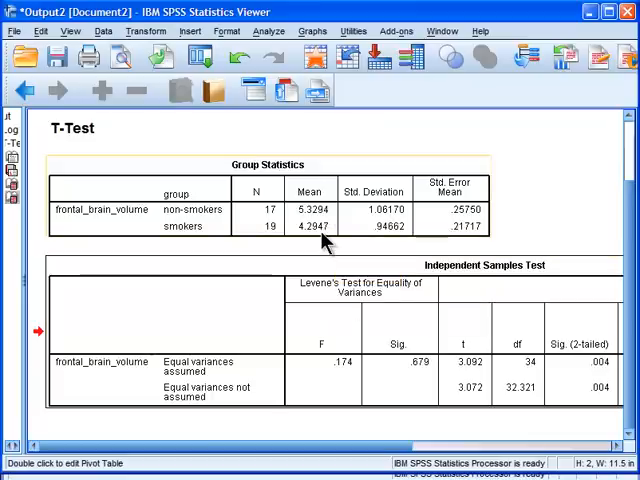
mouse_move(322, 240)
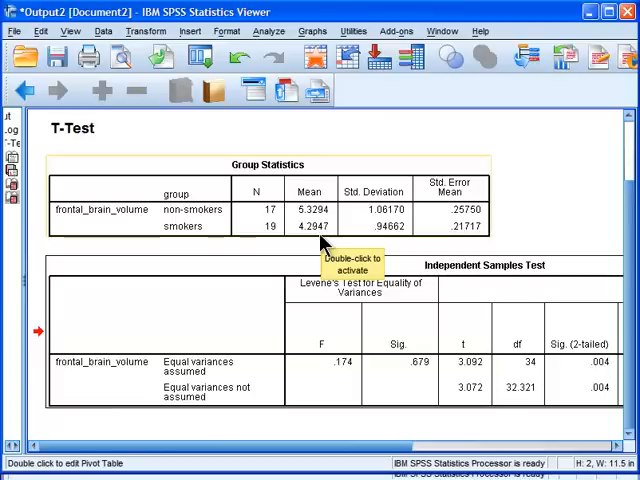
mouse_move(590, 335)
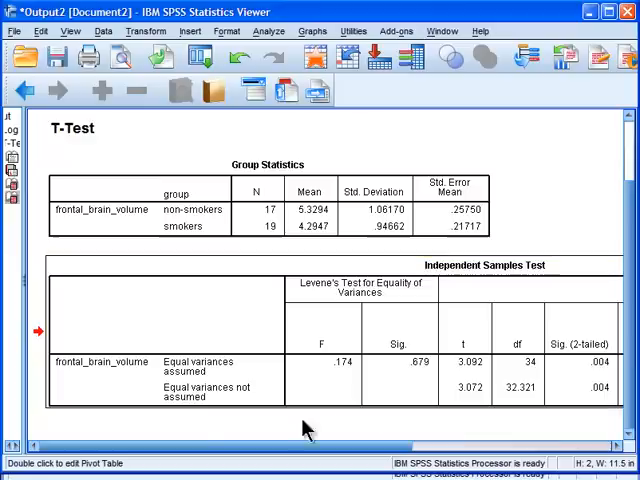
mouse_move(207, 374)
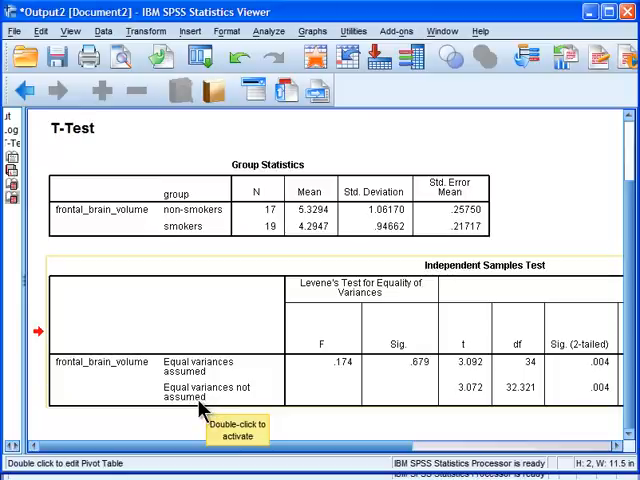
mouse_move(328, 403)
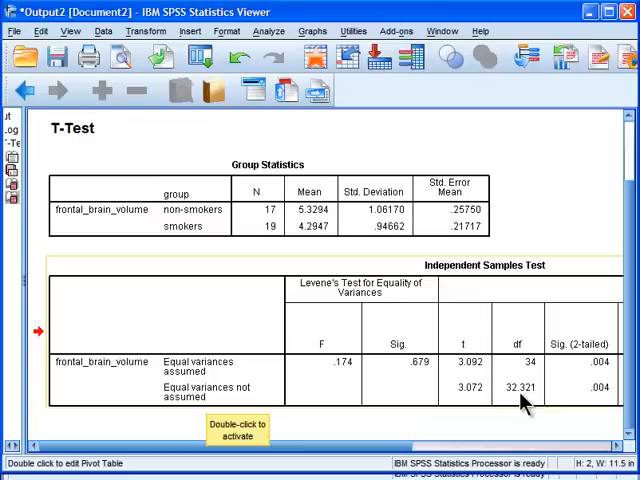
mouse_move(607, 400)
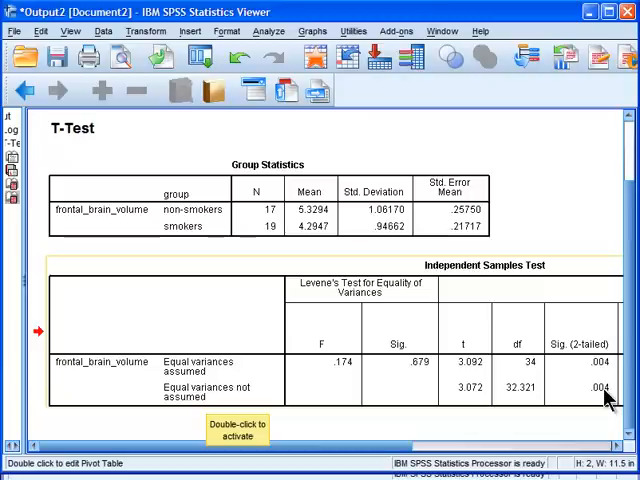
mouse_move(575, 365)
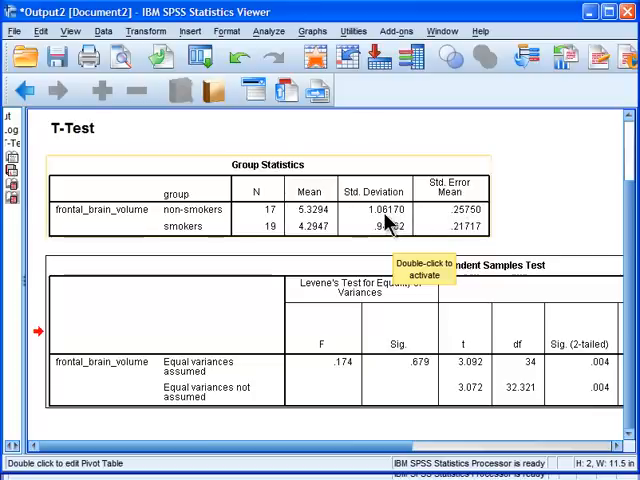
mouse_move(390, 222)
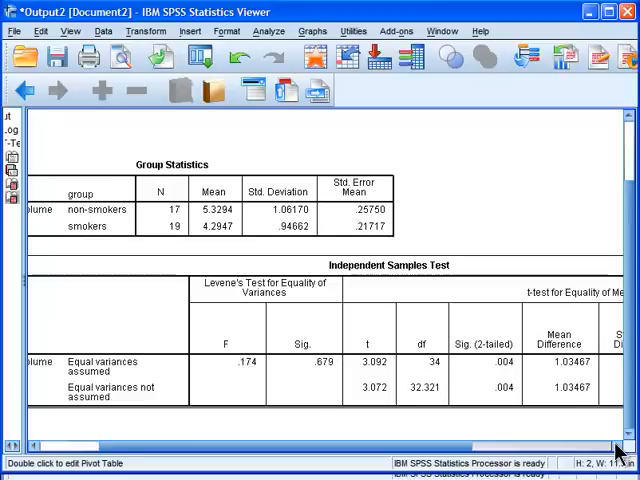
Scroll the Independent Samples Test table right to the 95% CI (.35457 to 1.71478), then back left
scroll(right, 3)
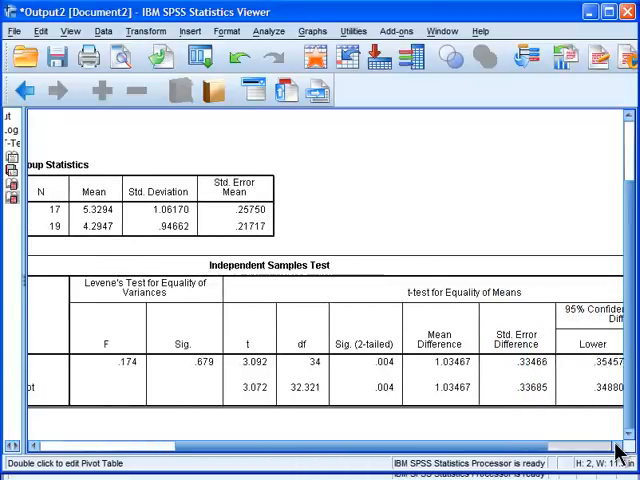
scroll(right, 3)
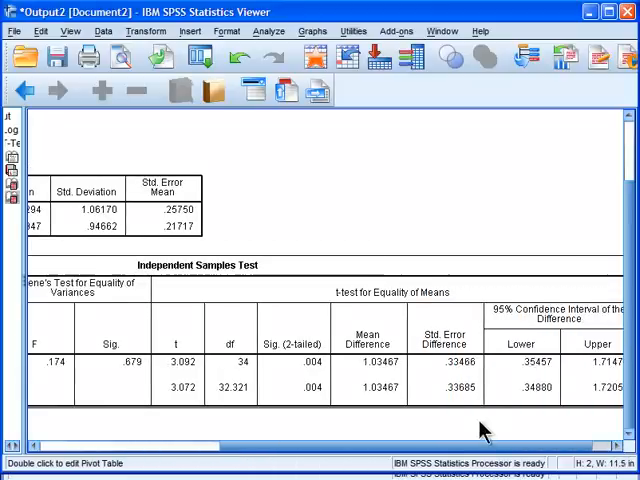
mouse_move(378, 392)
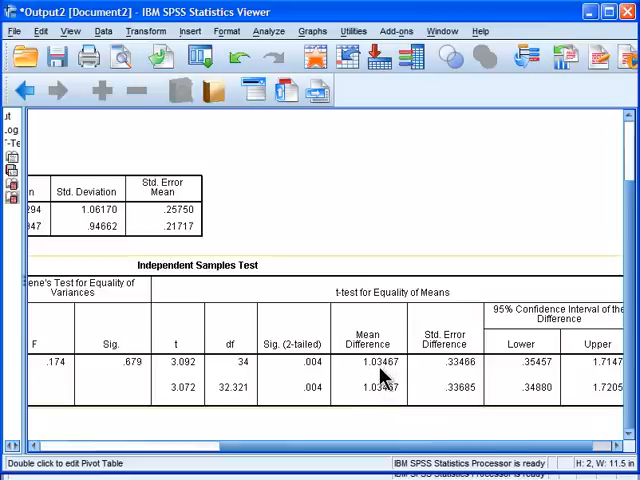
scroll(left, 3)
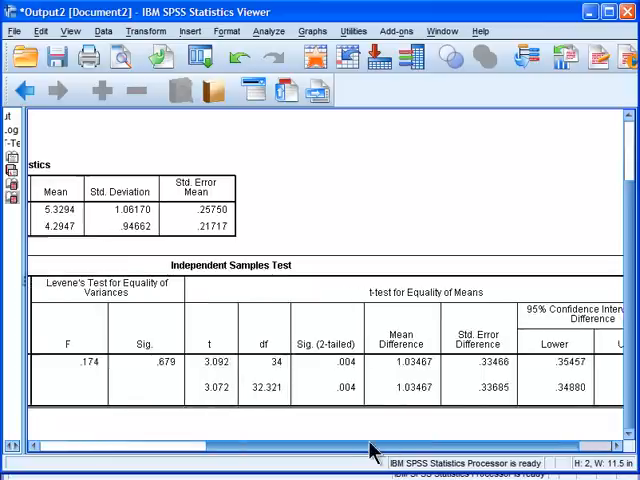
scroll(left, 3)
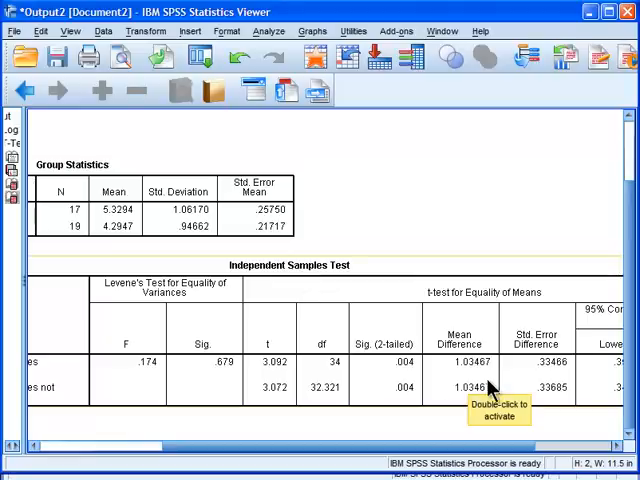
mouse_move(460, 392)
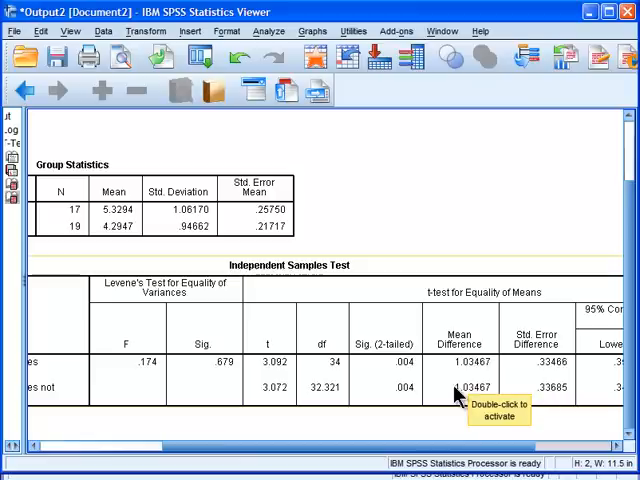
mouse_move(550, 375)
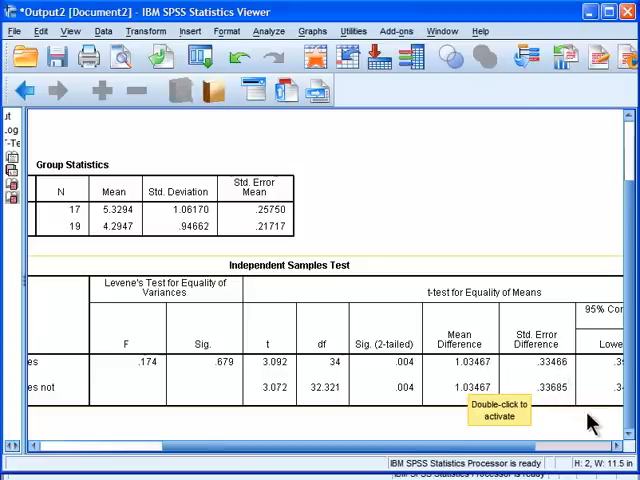
scroll(right, 3)
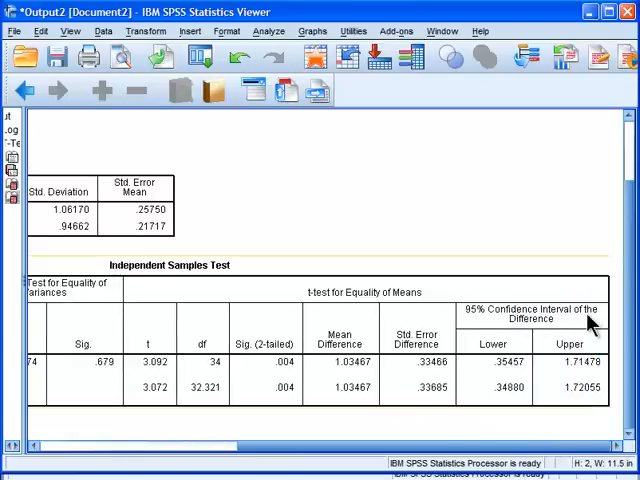
mouse_move(525, 388)
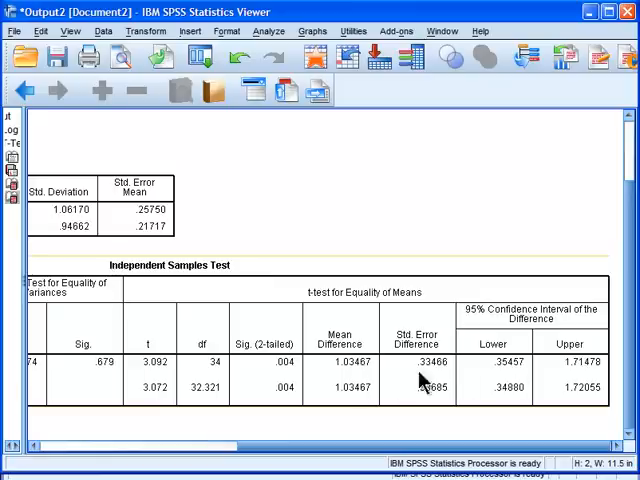
mouse_move(375, 395)
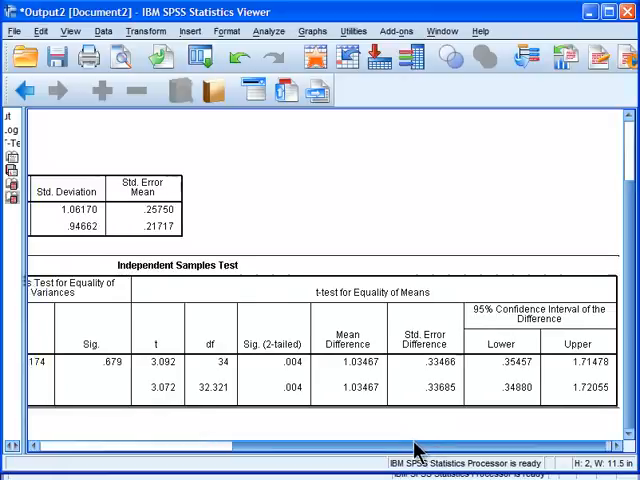
scroll(left, 3)
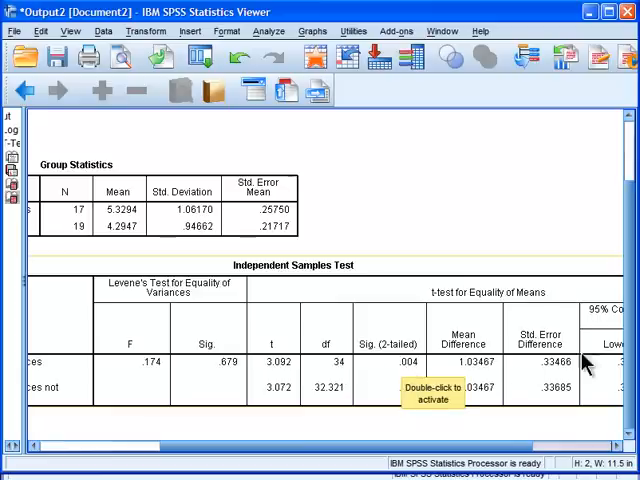
double_click(430, 390)
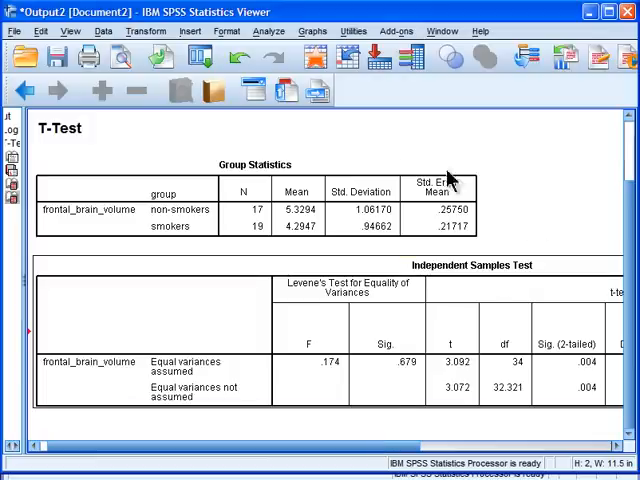
mouse_move(228, 145)
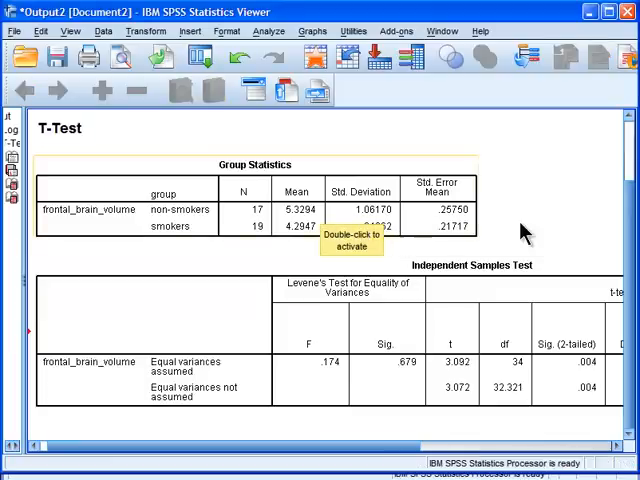
mouse_move(345, 345)
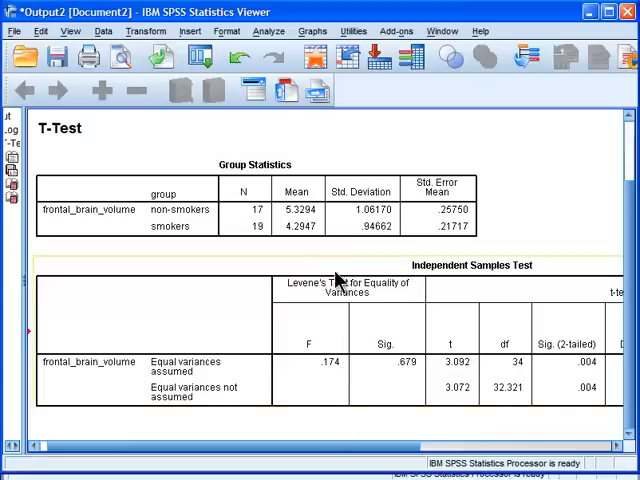
mouse_move(305, 215)
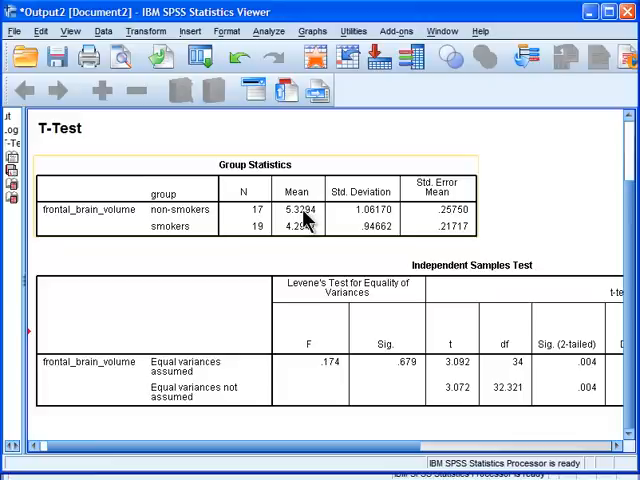
mouse_move(298, 263)
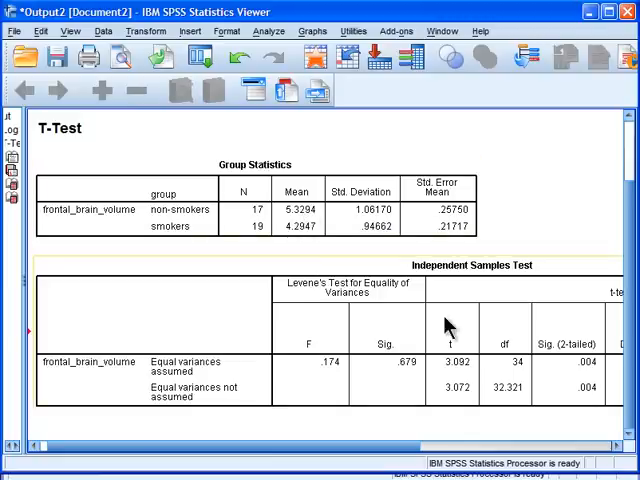
scroll(right, 3)
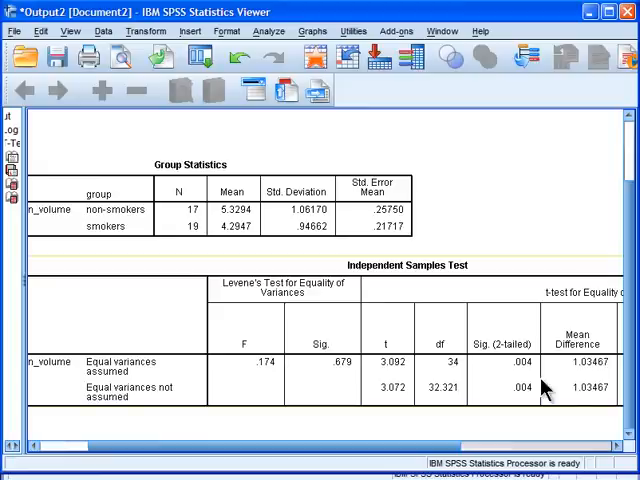
mouse_move(320, 228)
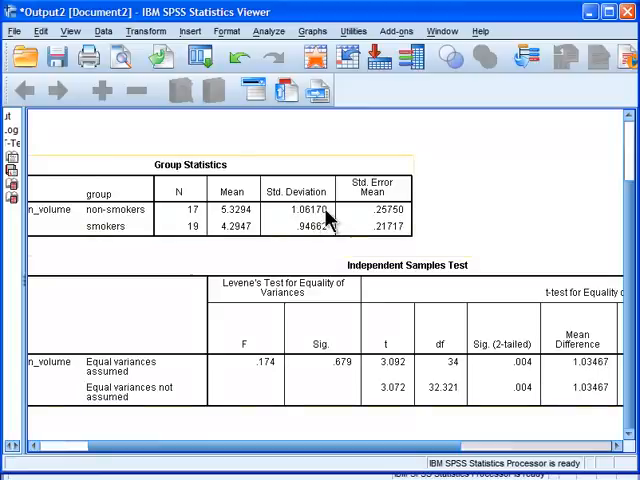
mouse_move(320, 228)
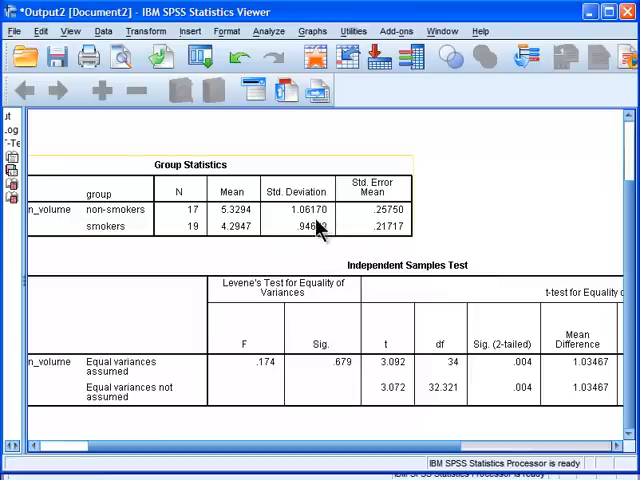
mouse_move(320, 240)
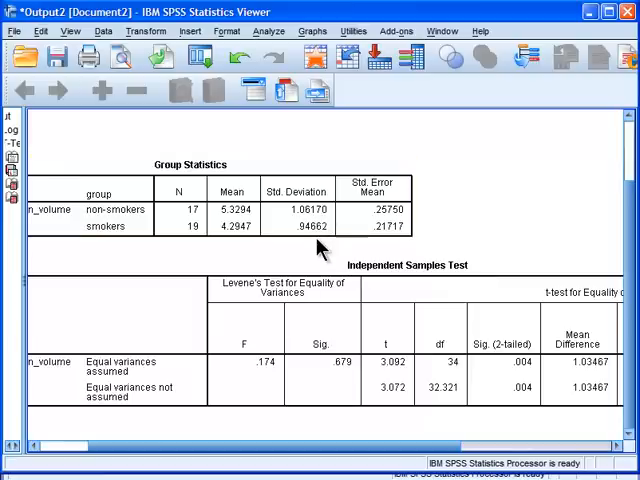